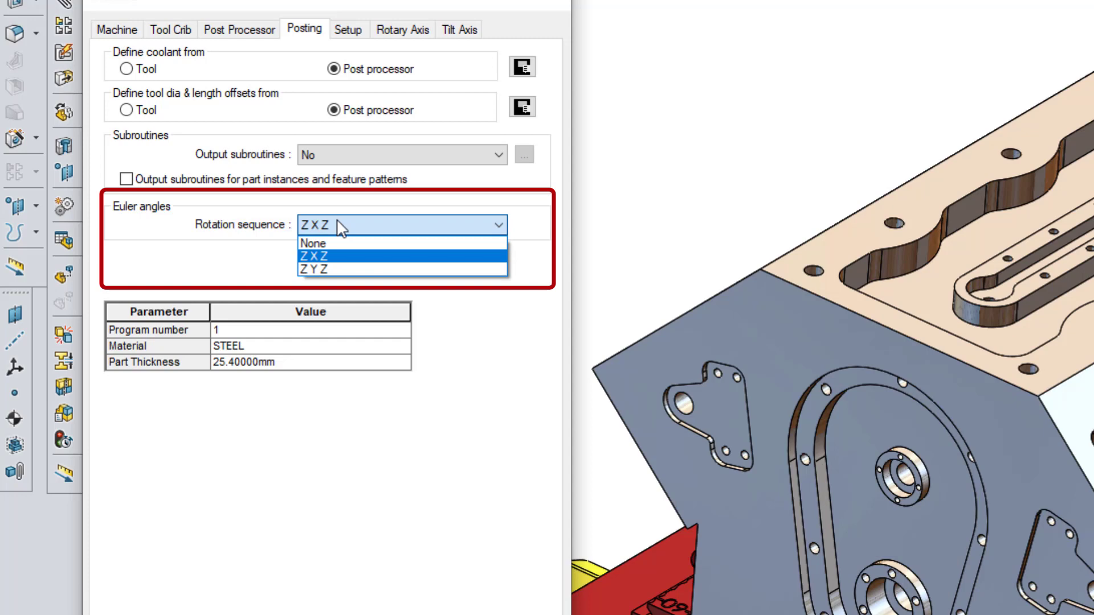
{"action": "mouse_move", "coordinate": [331, 277]}
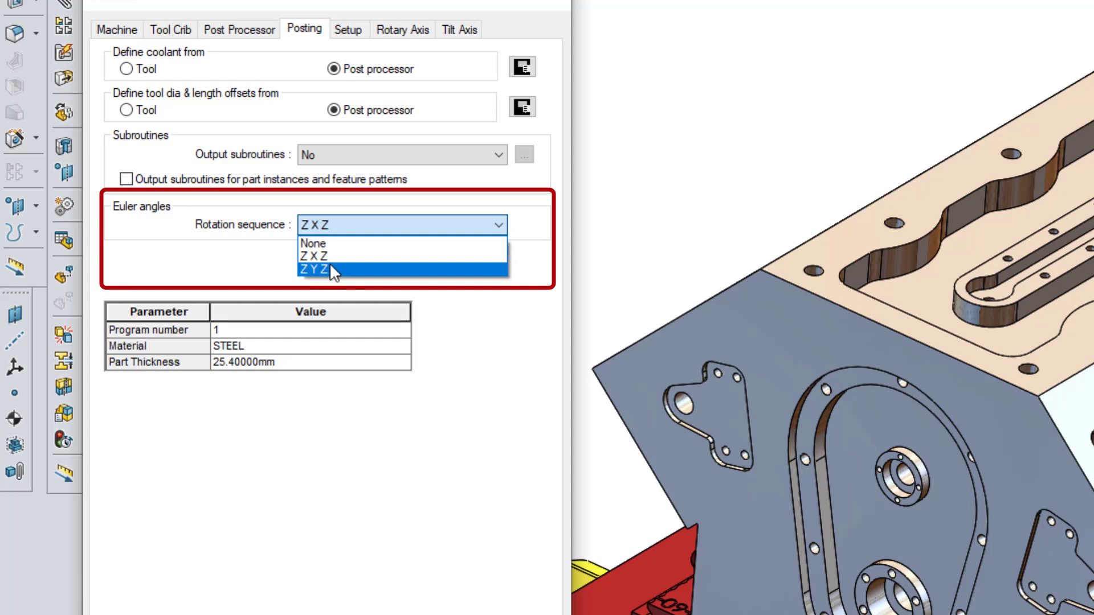
{"action": "mouse_move", "coordinate": [336, 269]}
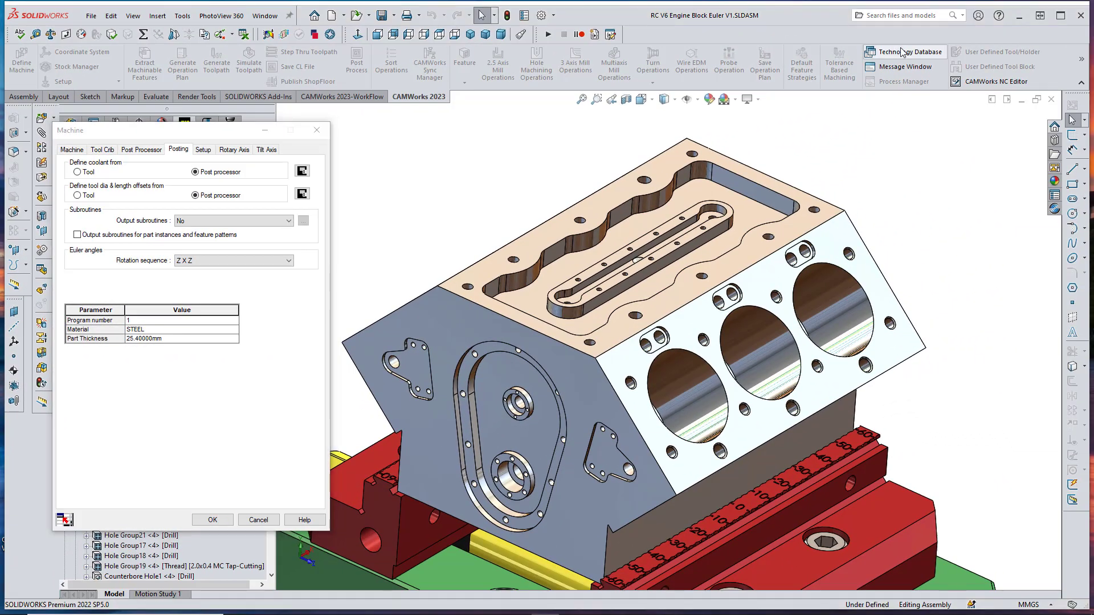
Set the Mill 5 axis - Metric machine's Euler rotation sequence to Z X Z in the Technology Database.
{"action": "left_click", "coordinate": [906, 52]}
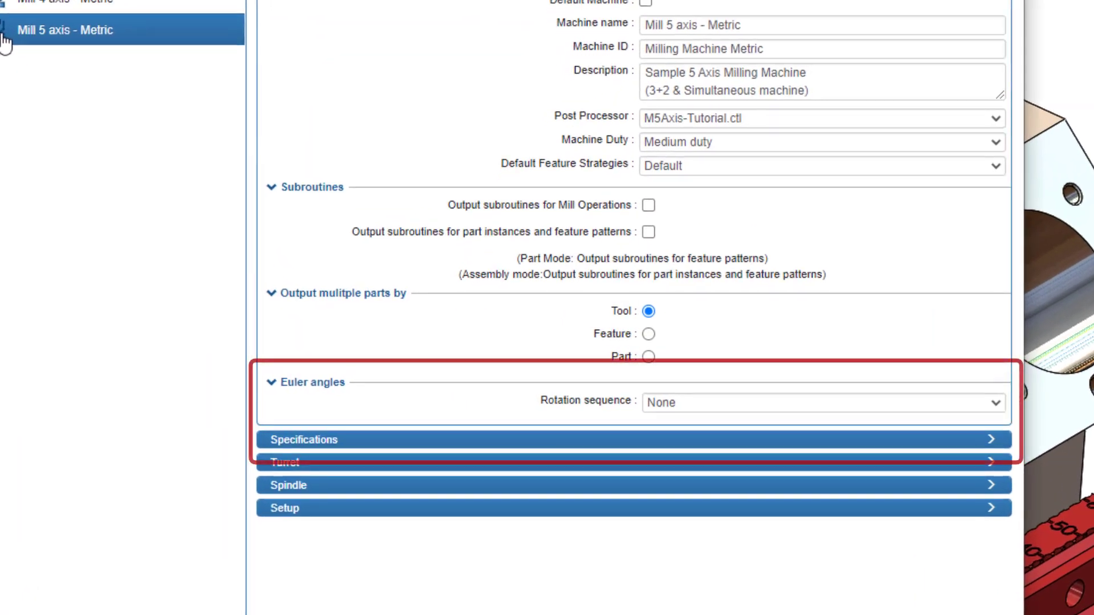
{"action": "left_click", "coordinate": [822, 404]}
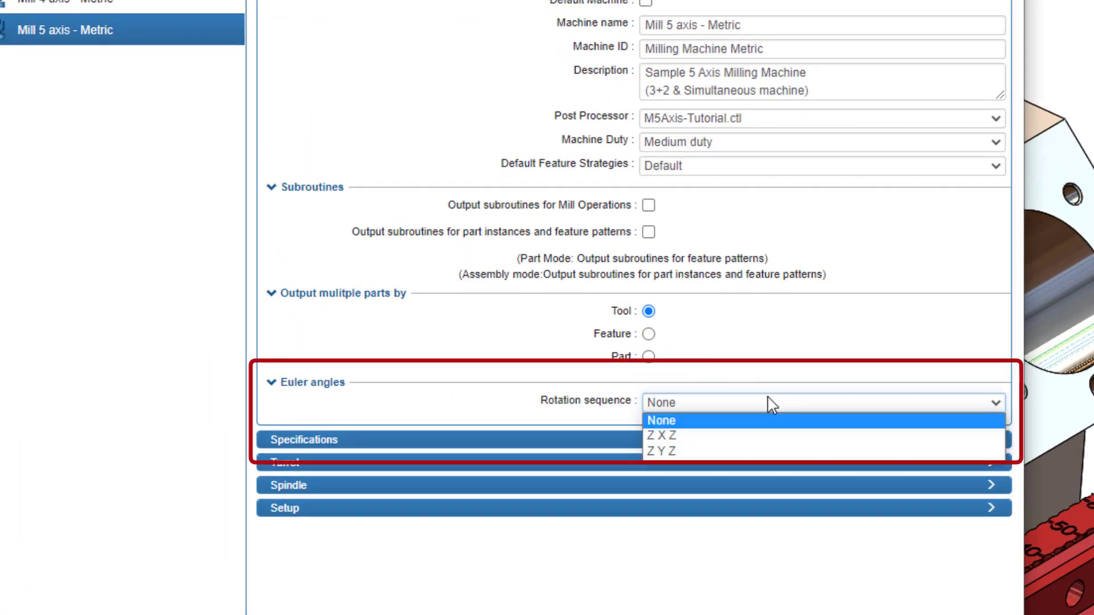
{"action": "left_click", "coordinate": [660, 436]}
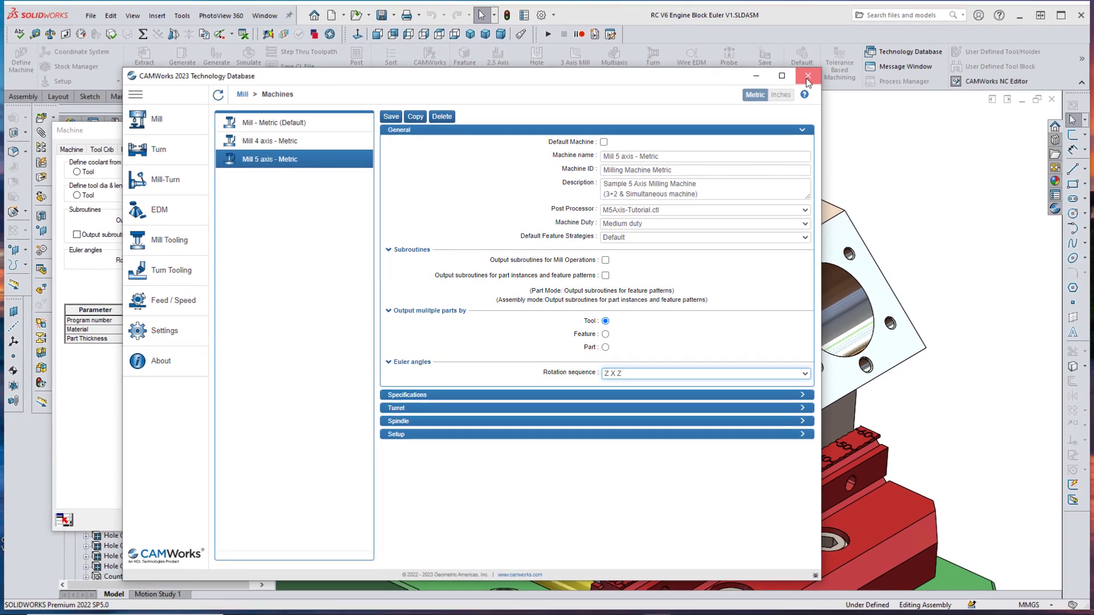
{"action": "left_click", "coordinate": [807, 75]}
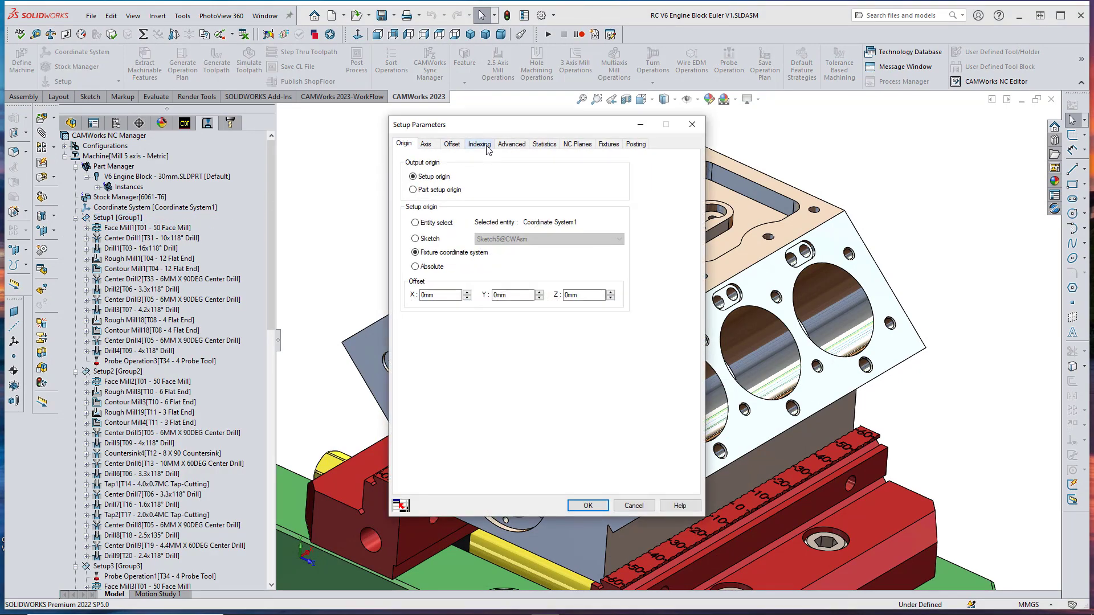
Try overriding the setup's indexing Euler angles, revert to Automatic (0°, 45°, 0°), and accept.
{"action": "left_click", "coordinate": [478, 143]}
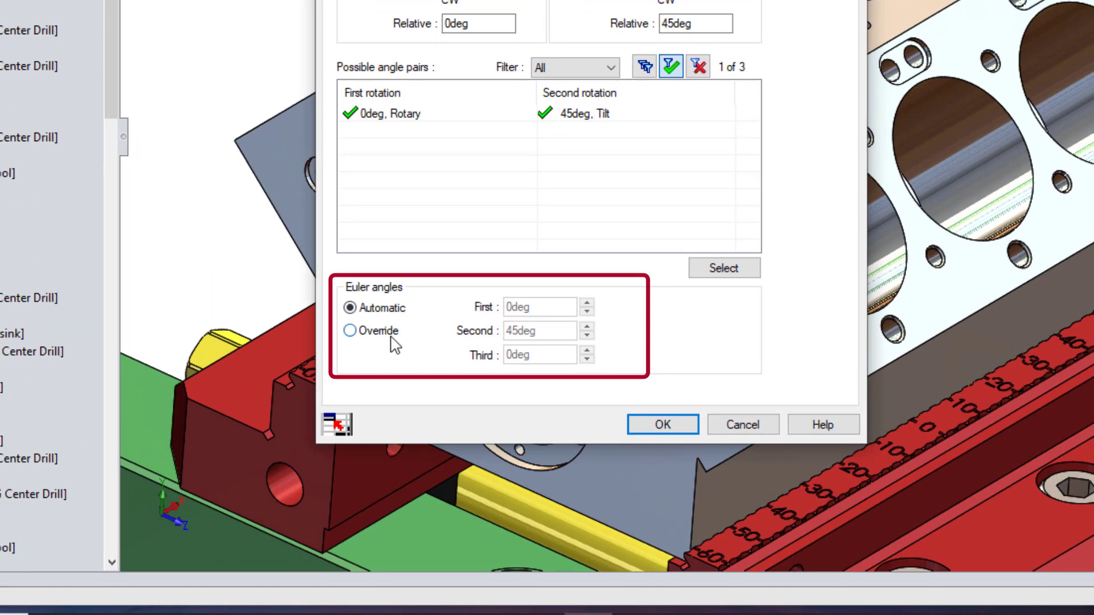
{"action": "left_click", "coordinate": [350, 331]}
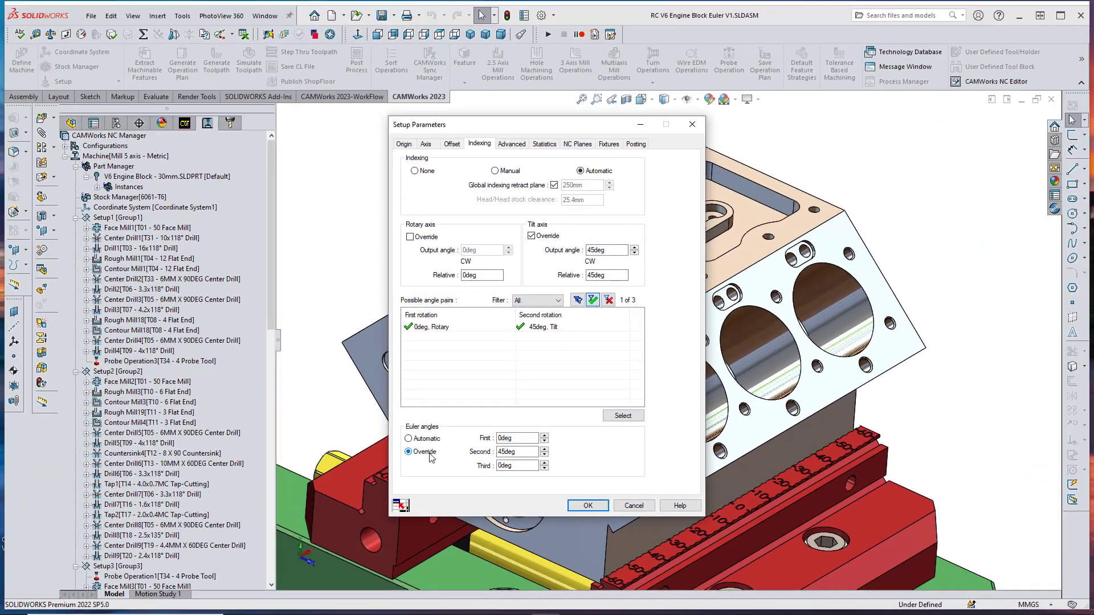
{"action": "left_click", "coordinate": [408, 439]}
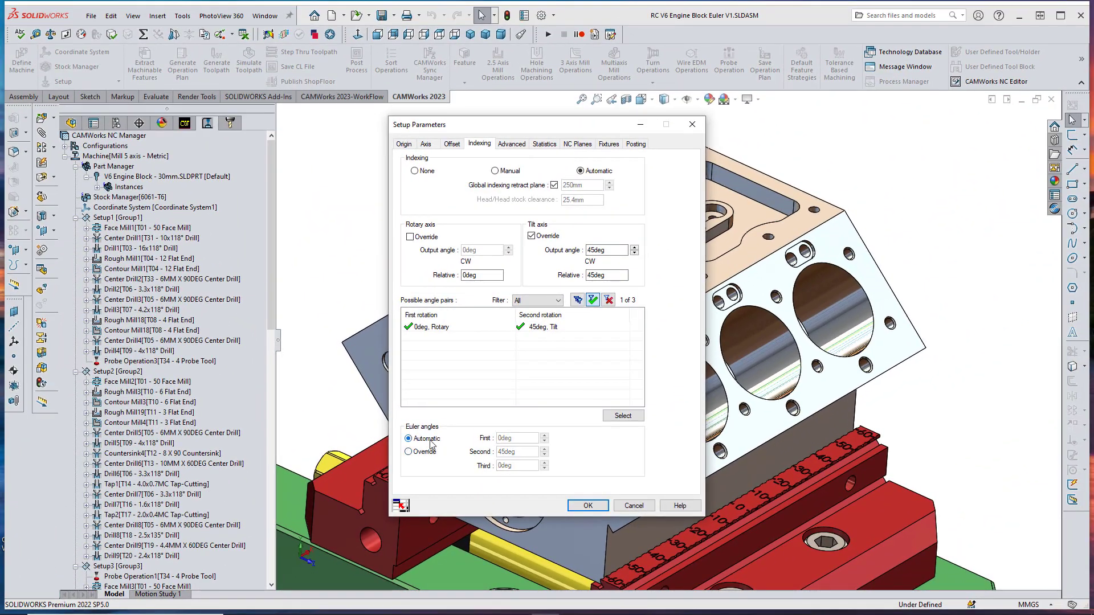
{"action": "left_click", "coordinate": [588, 506]}
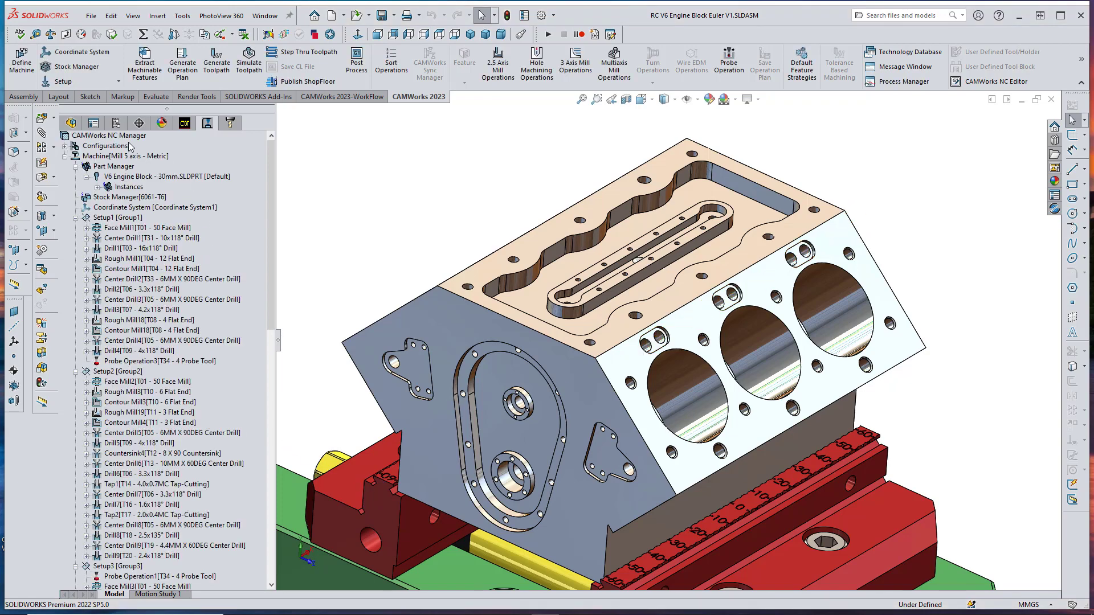
Post and simulate the whole machining job from the NC Manager into CAMWorks Virtual Machine.
{"action": "right_click", "coordinate": [88, 155]}
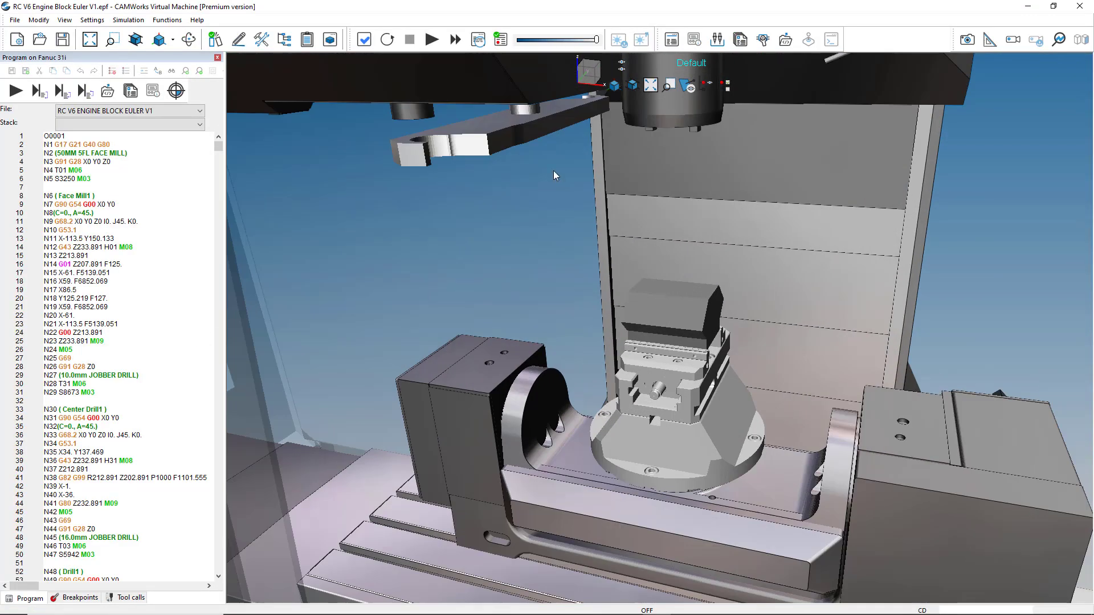
Simulate the entire G-code program so the part tilts 45° and drilling begins.
{"action": "left_click", "coordinate": [432, 39]}
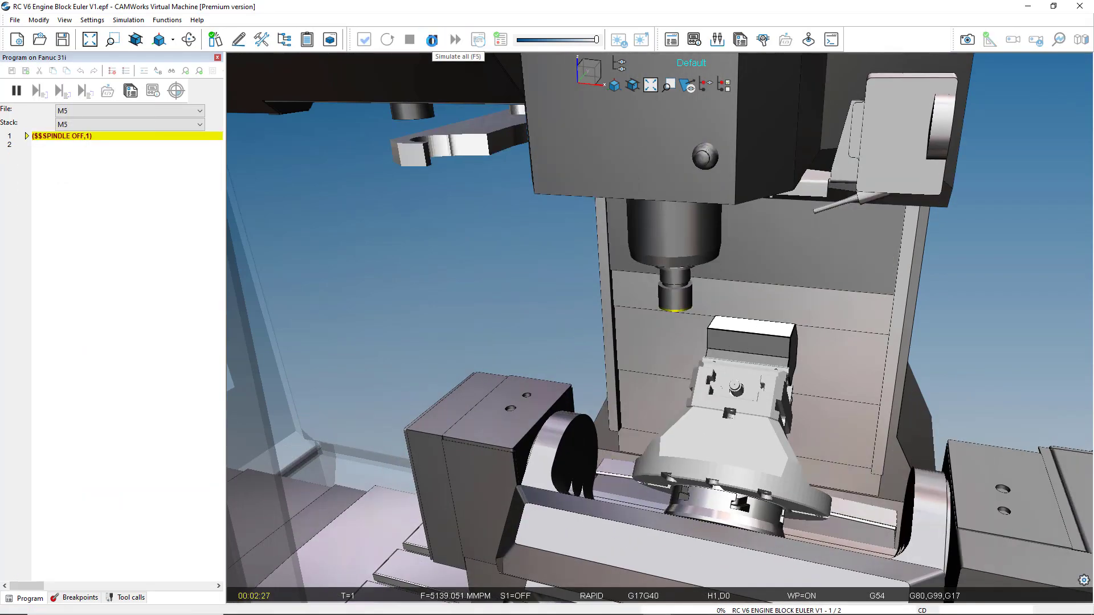
{"action": "left_click", "coordinate": [453, 40]}
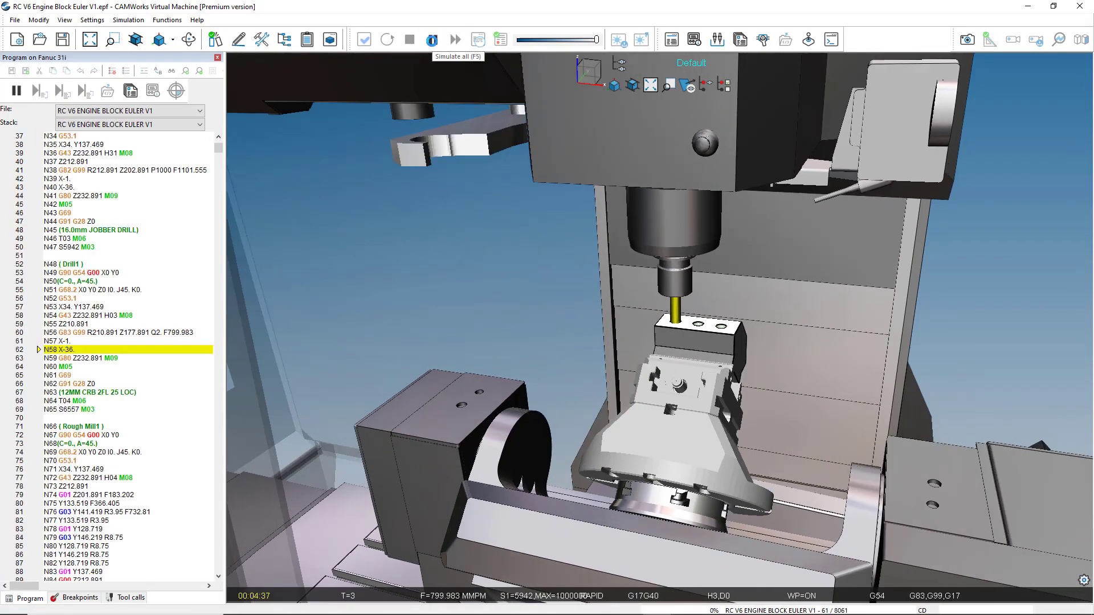